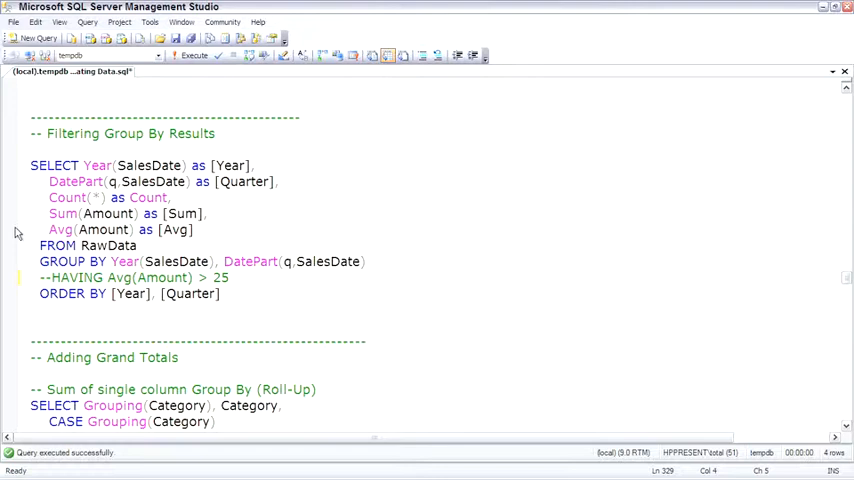
Select and run the quarterly query filtered by HAVING Avg(Amount) > 25.
drag(30, 165, 221, 293)
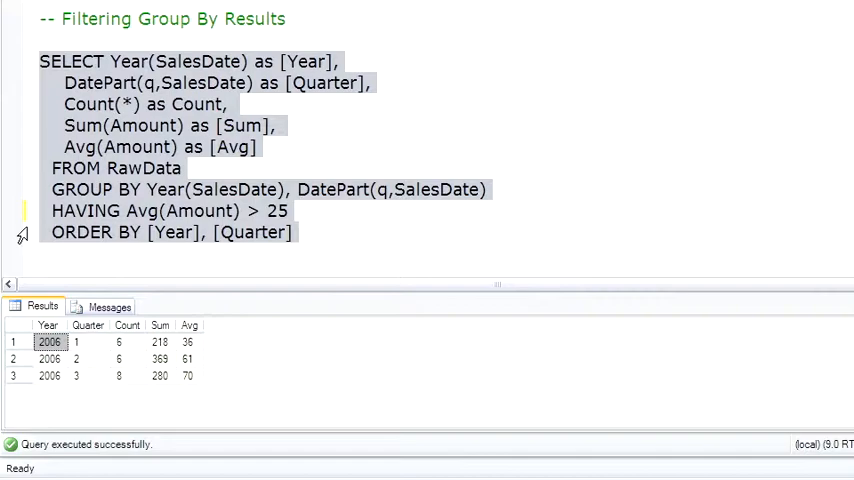
scroll(down, 3)
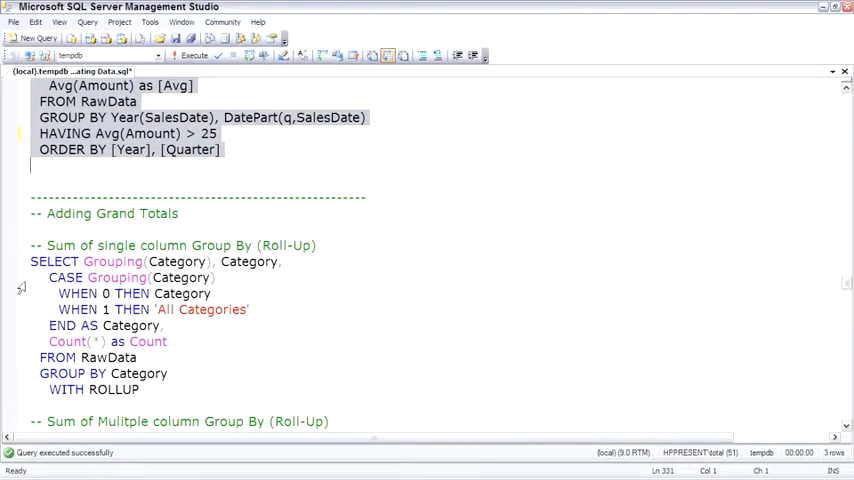
scroll(down, 3)
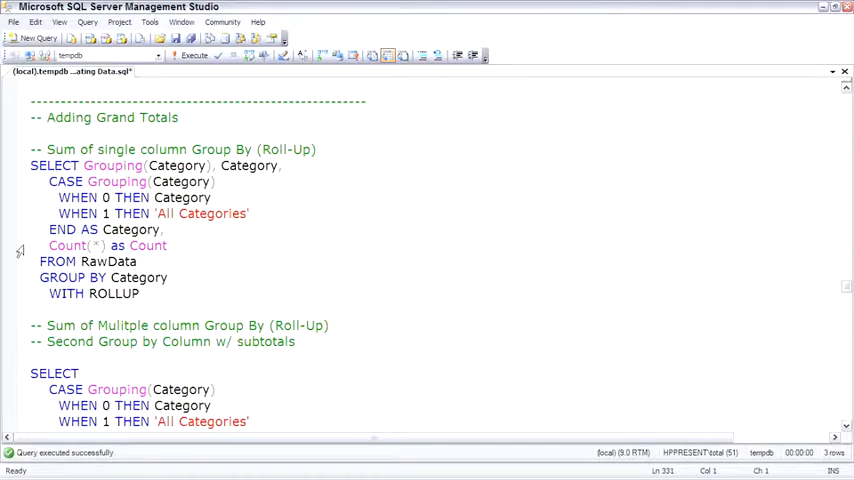
Run the GROUP BY Category WITH ROLLUP query, showing X, Y, Z and All Categories total 24.
drag(31, 165, 141, 293)
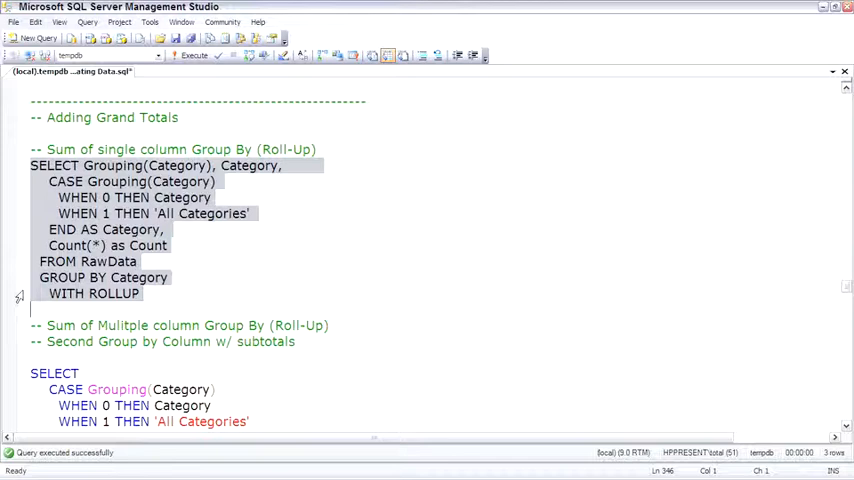
click(193, 55)
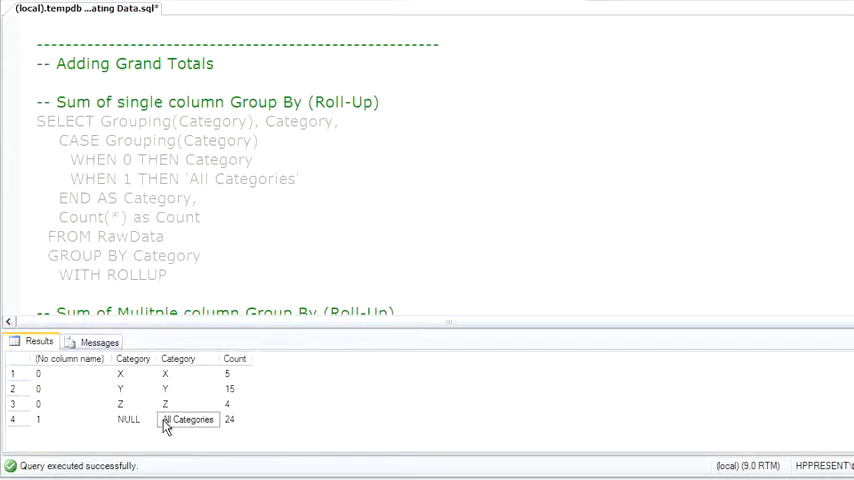
mouse_move(70, 147)
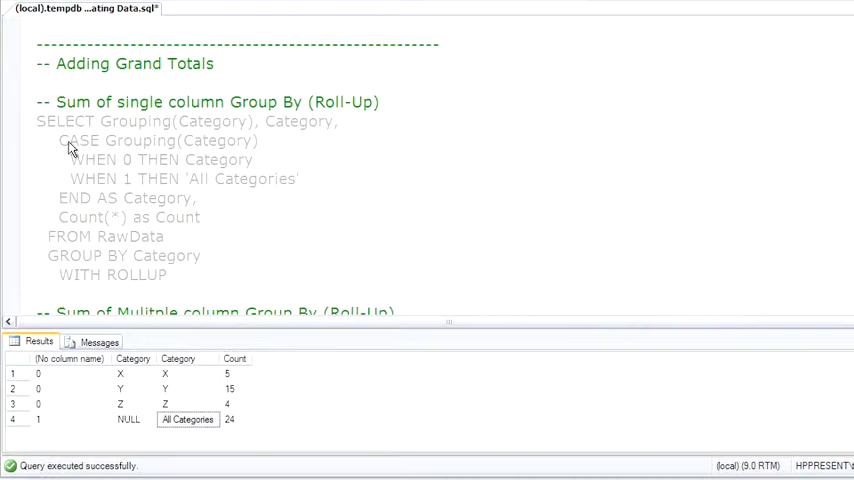
drag(58, 140, 188, 198)
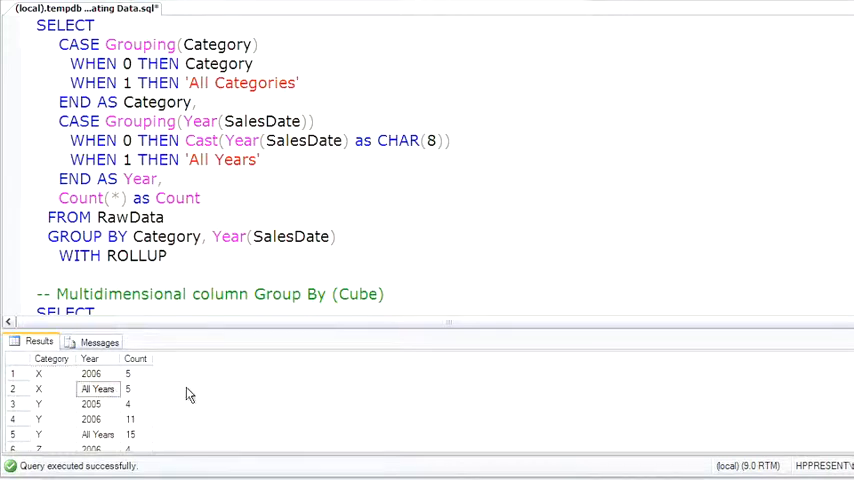
Scroll down to the Category and Year WITH ROLLUP query and its Cube section.
scroll(down, 3)
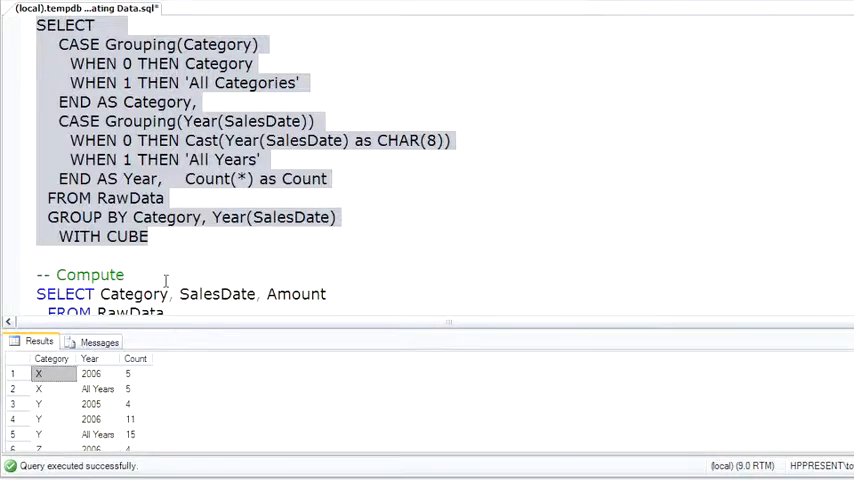
Run the WITH CUBE query and review the Y, Y All Years and All Categories rows.
drag(182, 330, 182, 167)
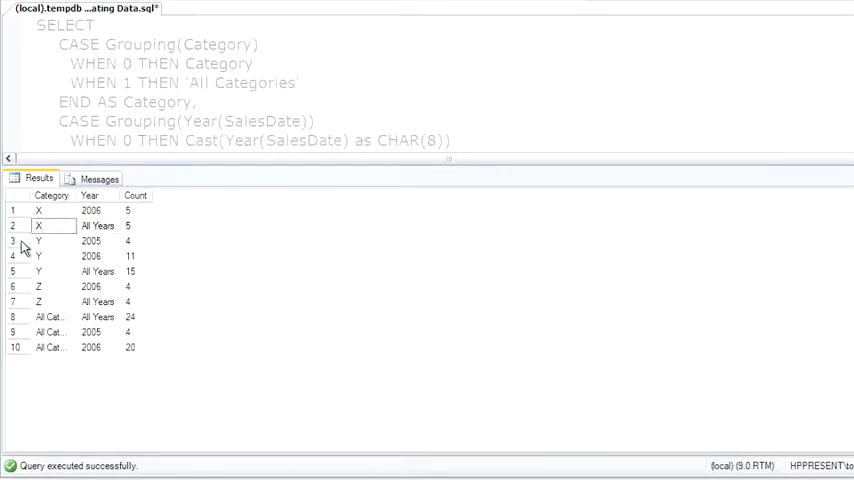
click(38, 271)
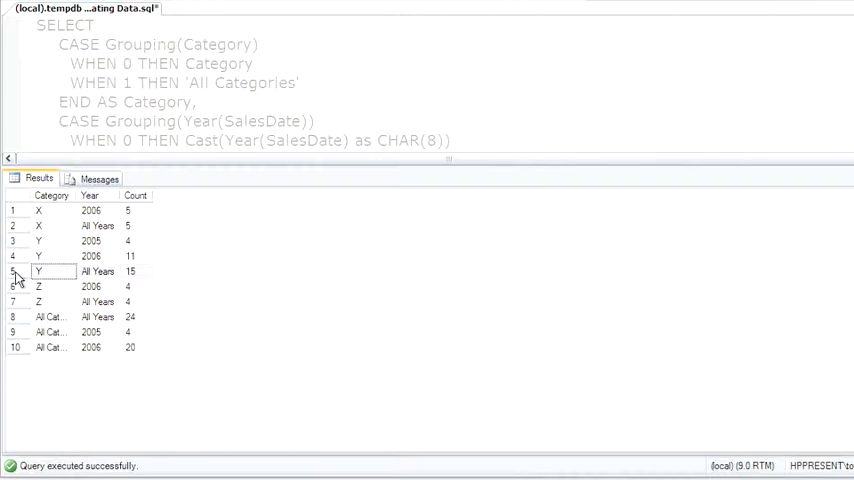
click(45, 301)
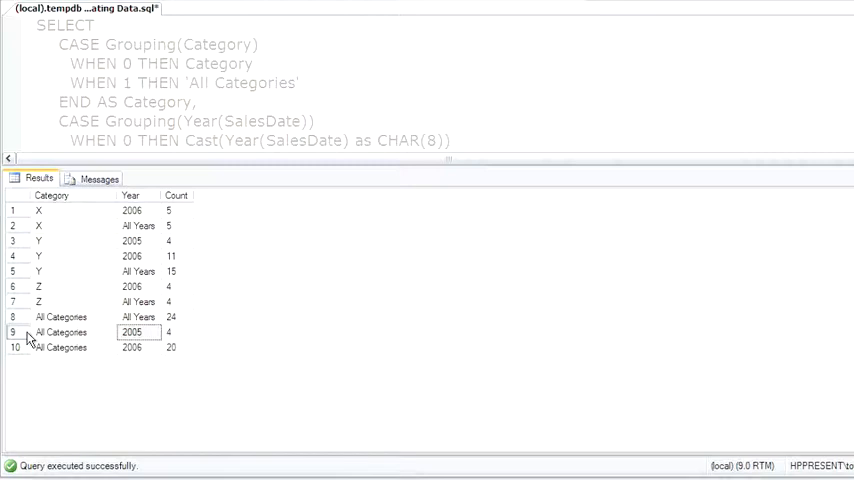
click(60, 317)
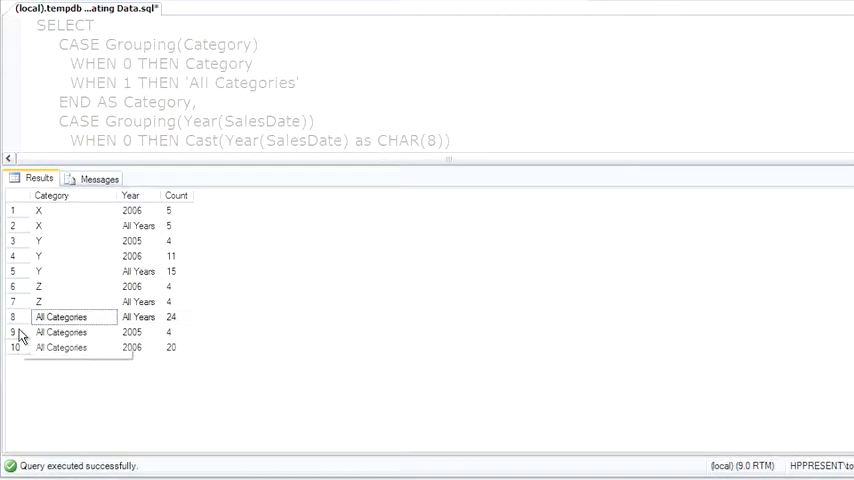
mouse_move(17, 336)
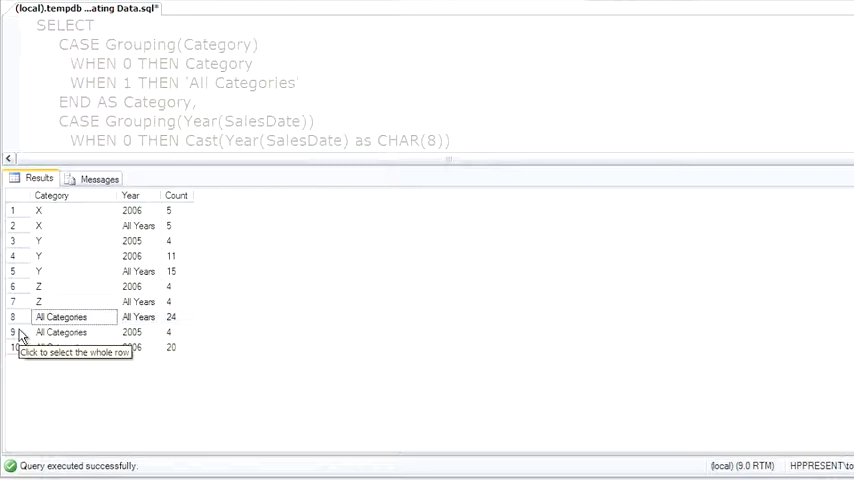
mouse_move(220, 167)
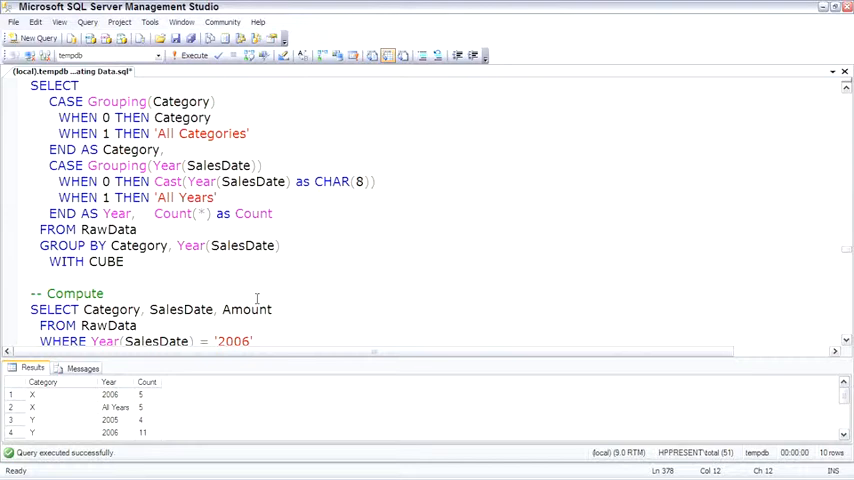
Select and run the first COMPUTE Avg(Amount), sum(Amount) query on 2006 sales.
scroll(down, 3)
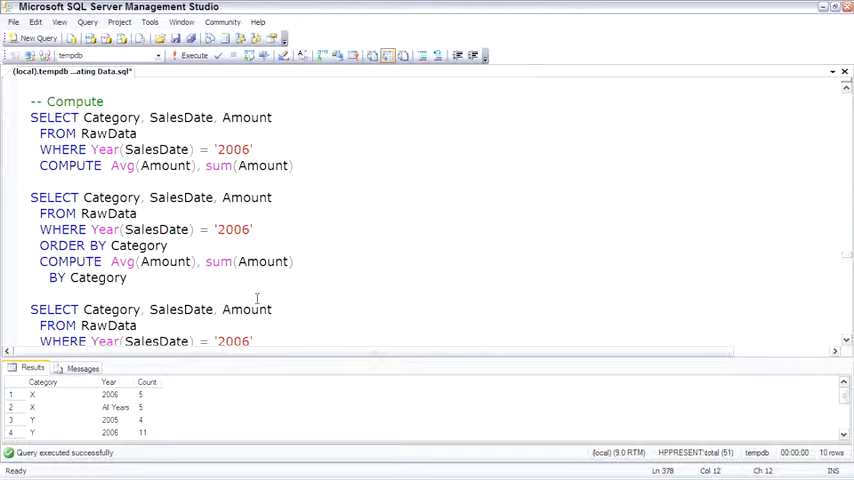
drag(30, 117, 294, 165)
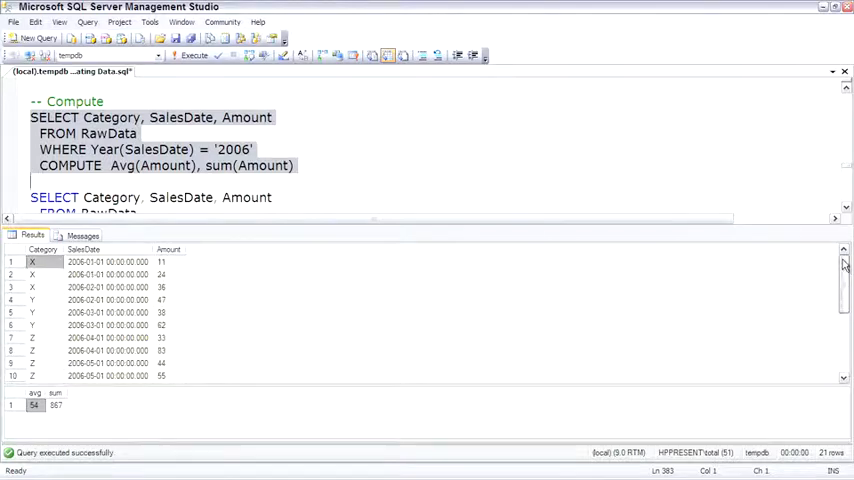
mouse_move(303, 120)
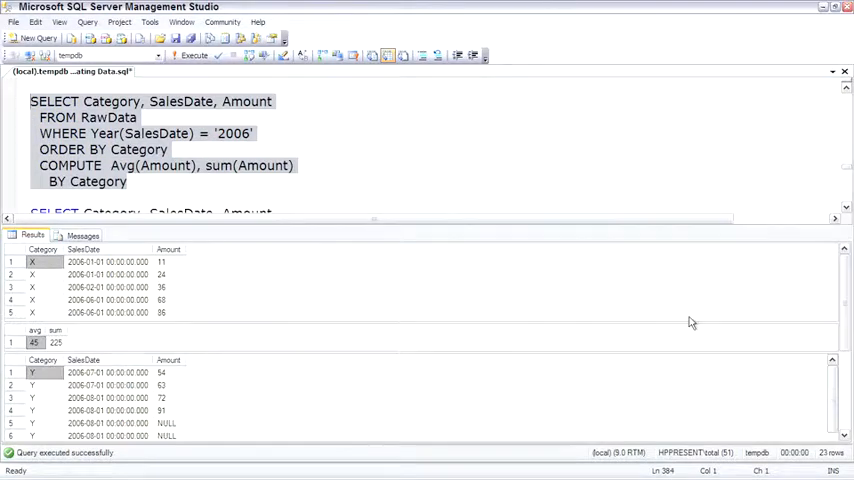
Scroll the results to the per-category averages and sums: X 45/225, Y 61/427.
scroll(down, 3)
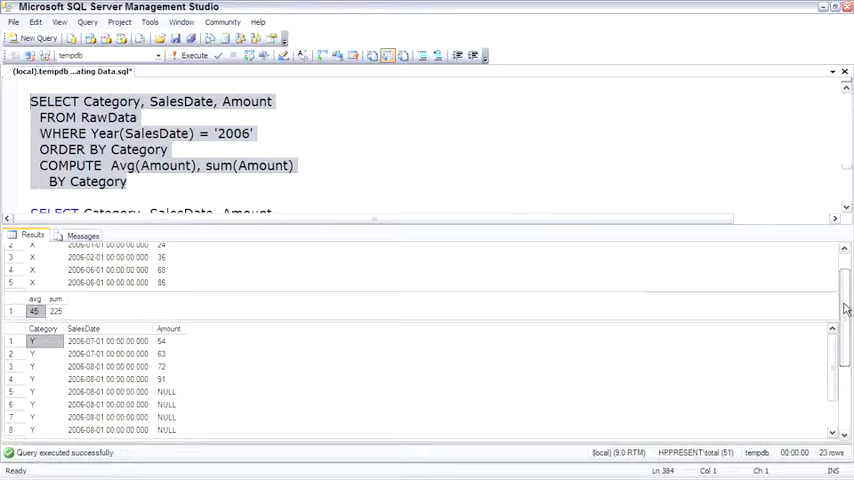
scroll(down, 3)
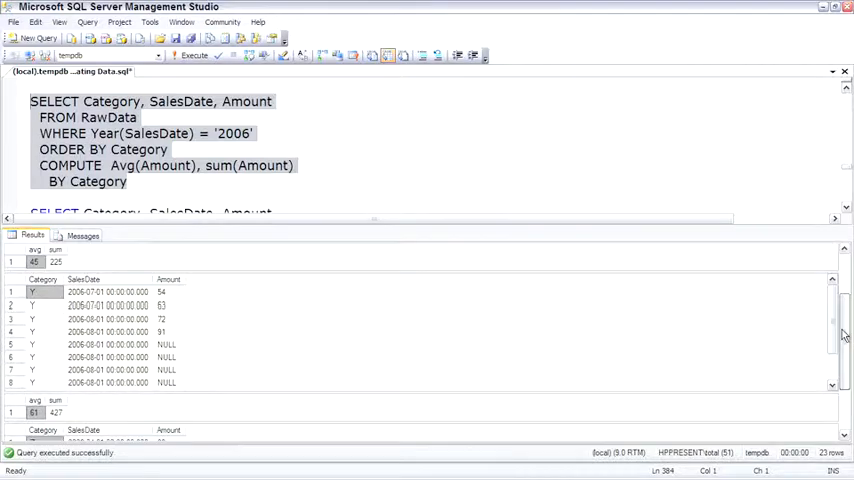